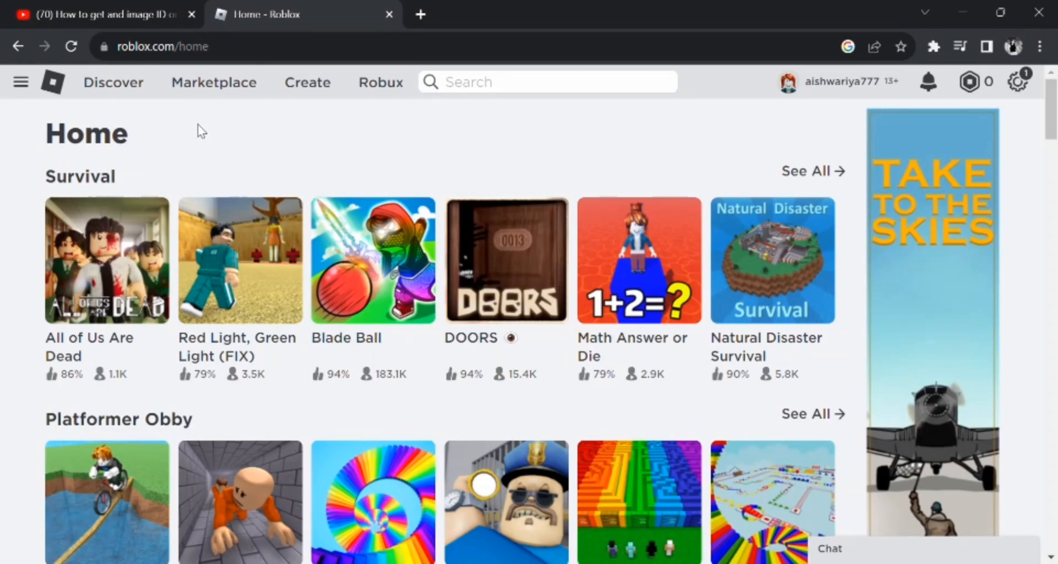
mouse_move(729, 148)
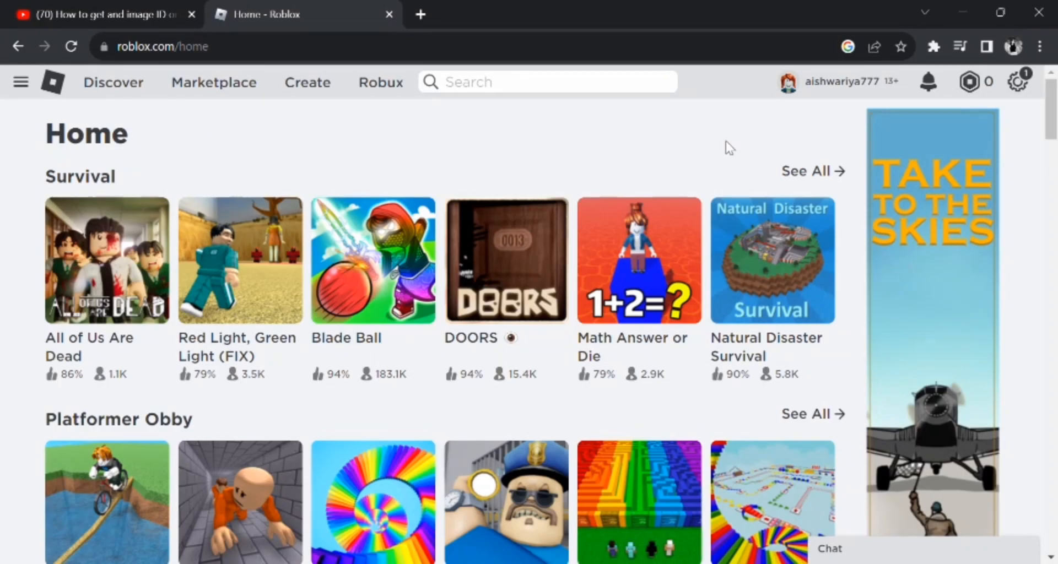
mouse_move(999, 191)
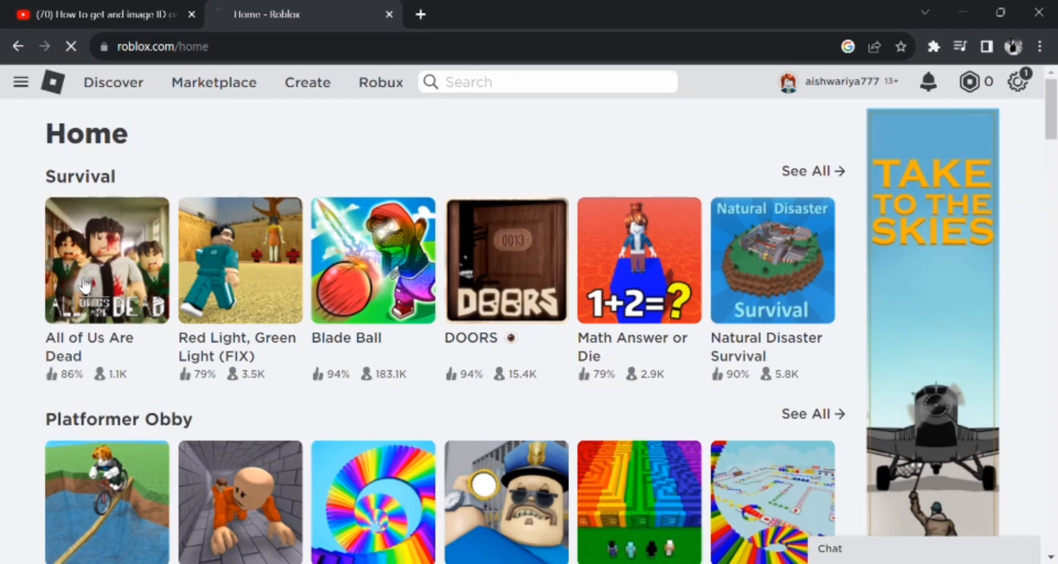
Step: Go to the All of Us Are Dead game page and bring up the site navigation menu
left_click(105, 260)
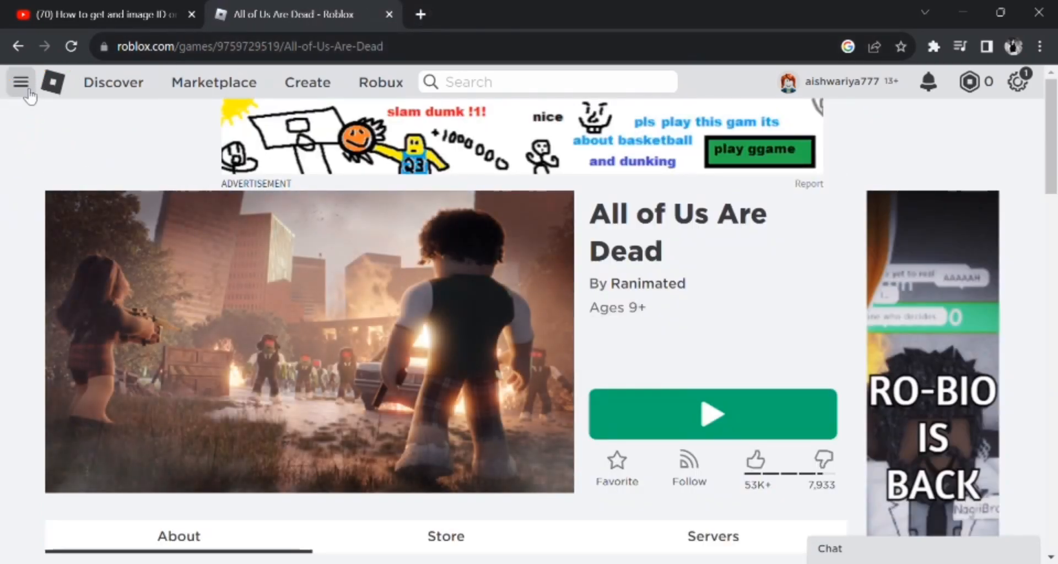
left_click(20, 81)
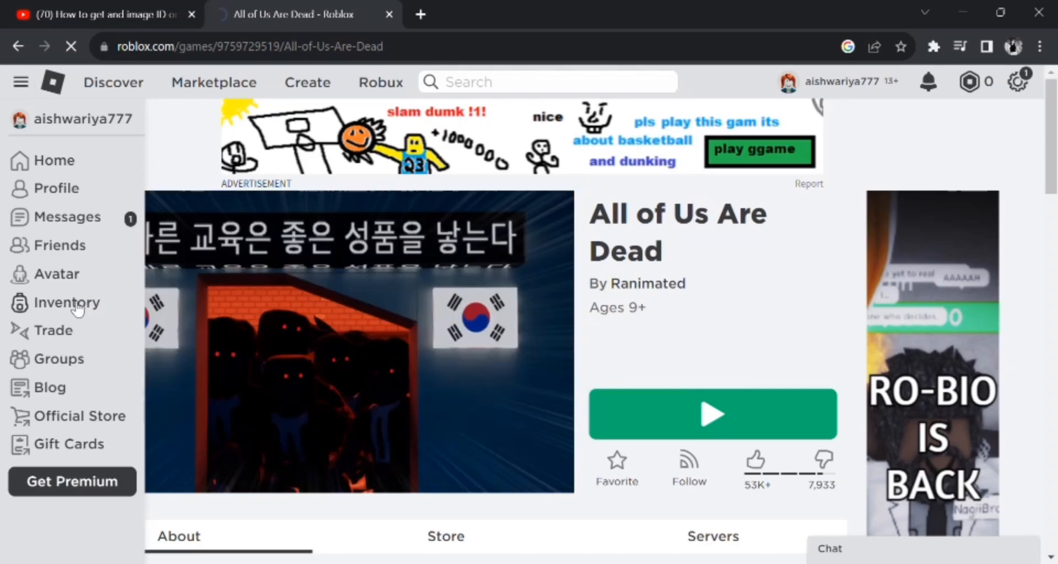
Step: From Inventory, show the Decals category and follow Get More to the Creator Hub Marketplace
left_click(69, 302)
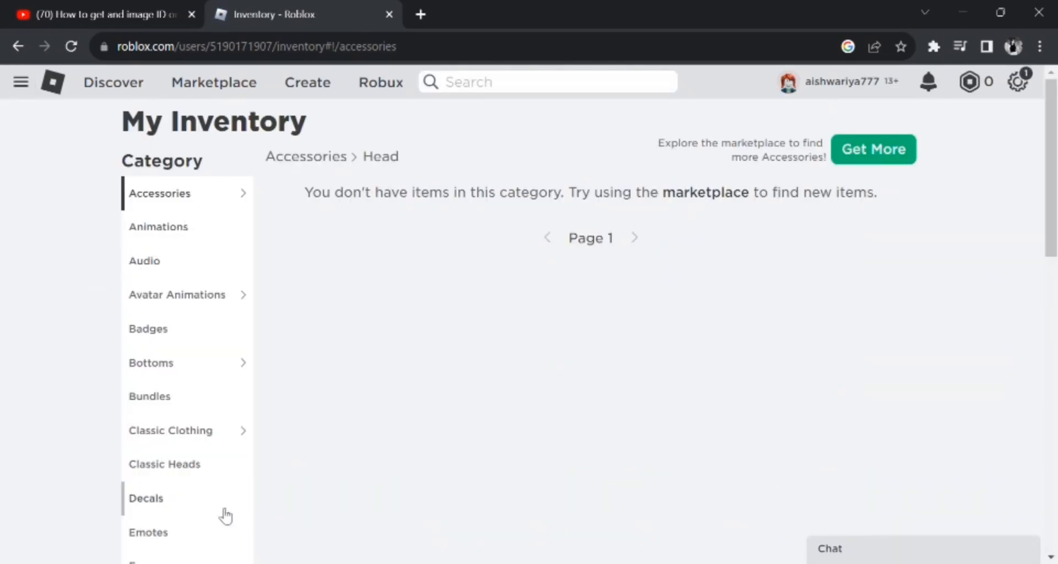
left_click(145, 498)
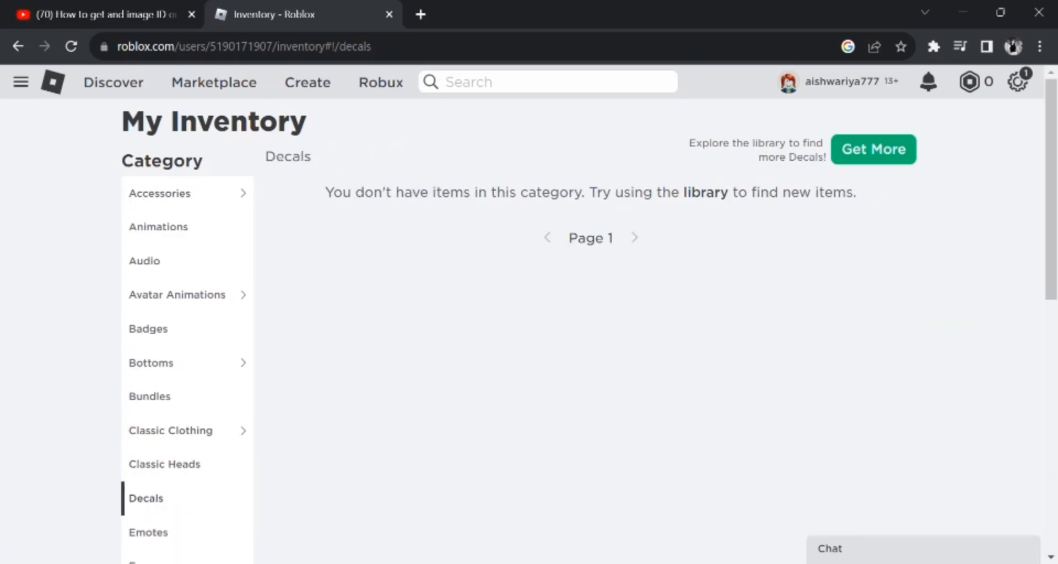
left_click(872, 148)
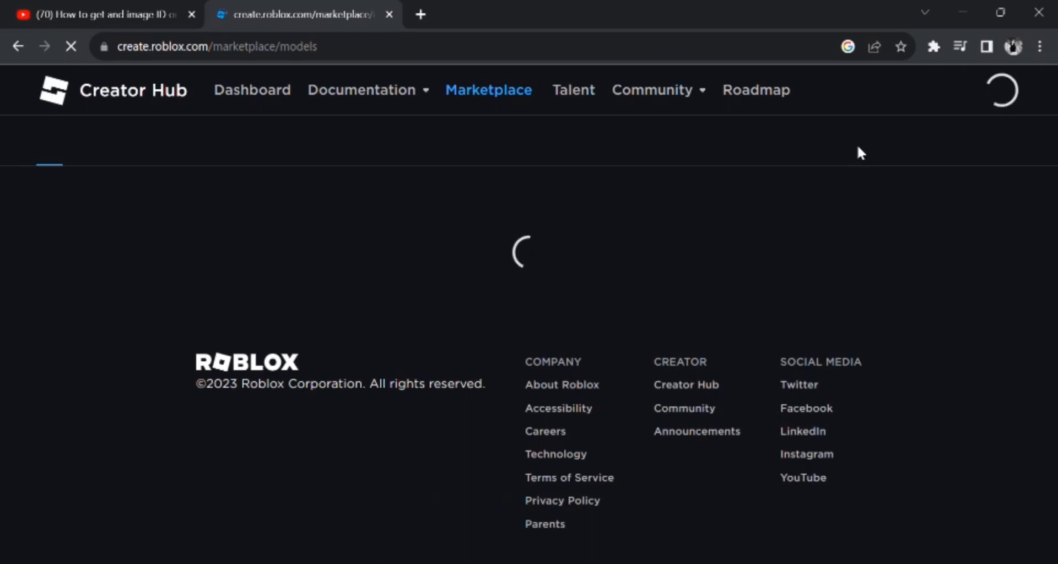